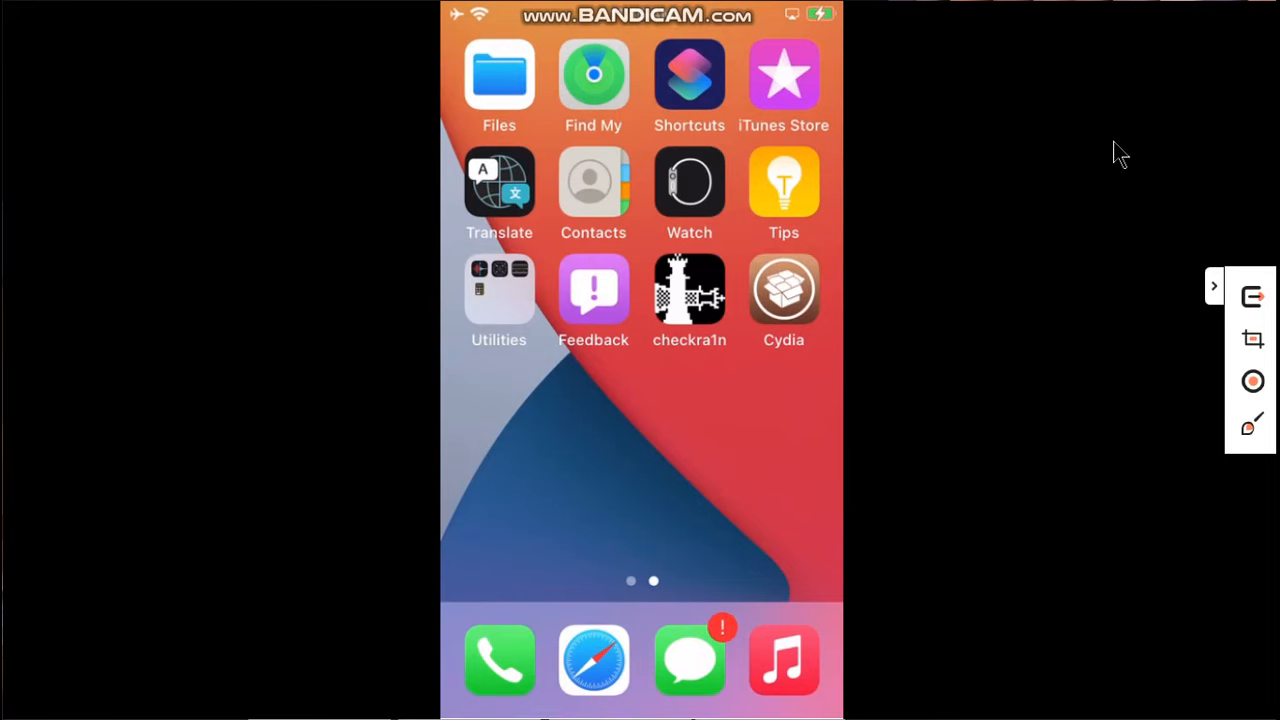
mouse_move(1029, 277)
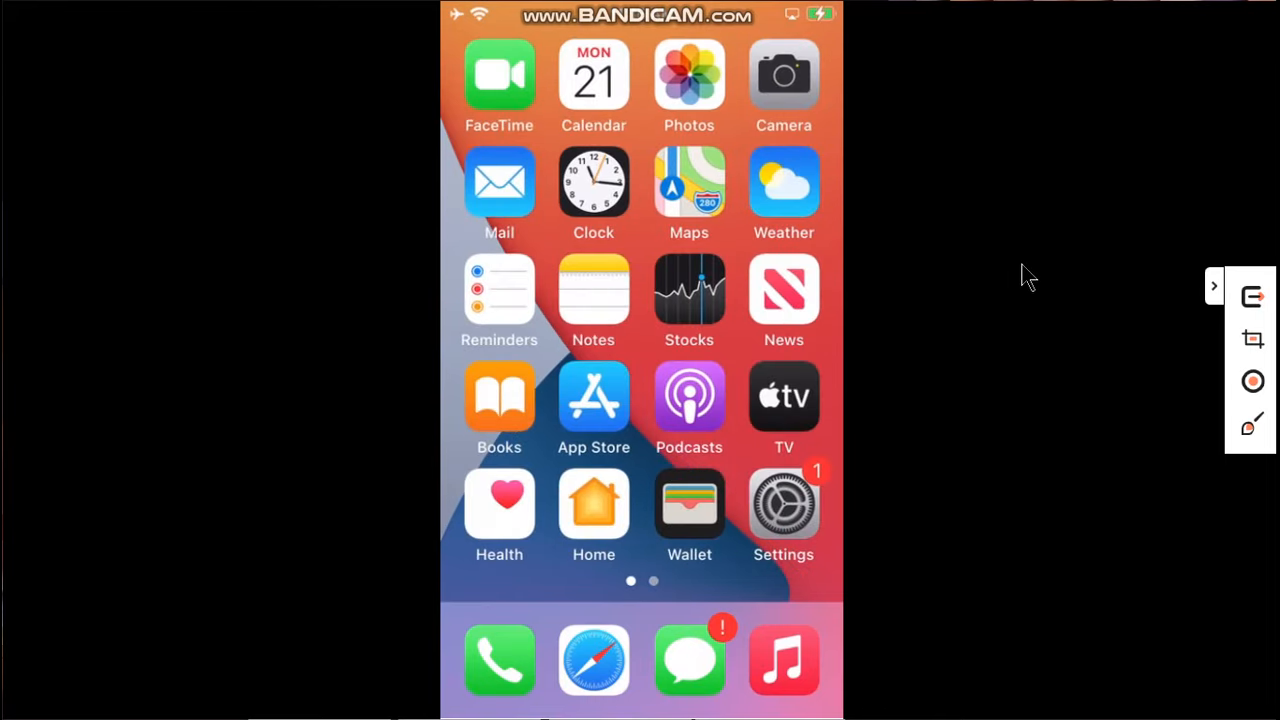
Open Cydia's Sources, start adding a source, then cancel the URL prompt
scroll("left", 3)
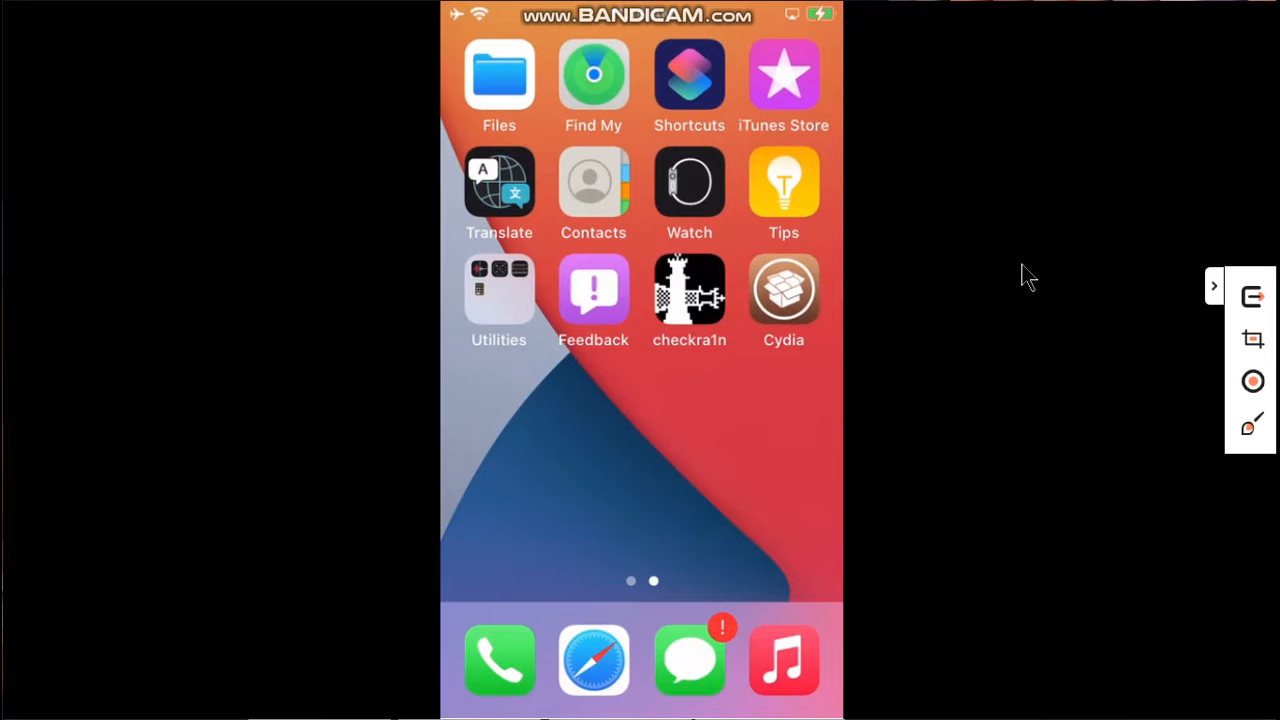
mouse_move(898, 397)
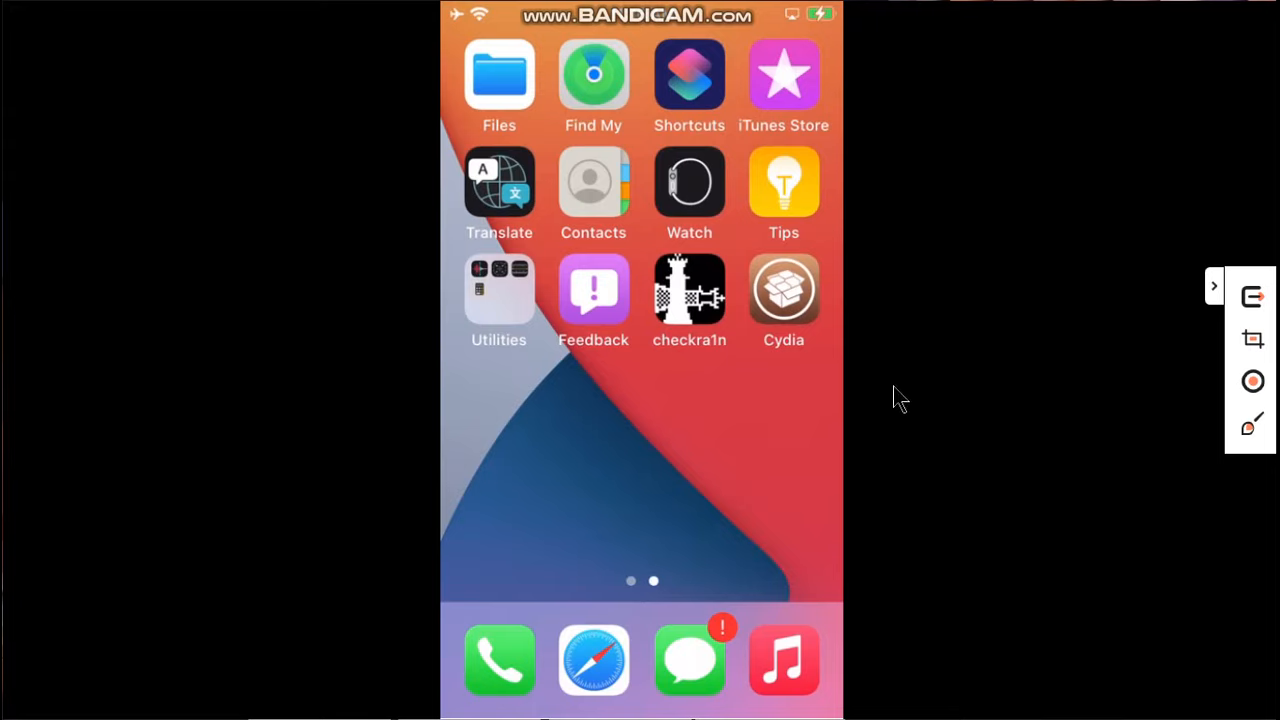
mouse_move(1010, 277)
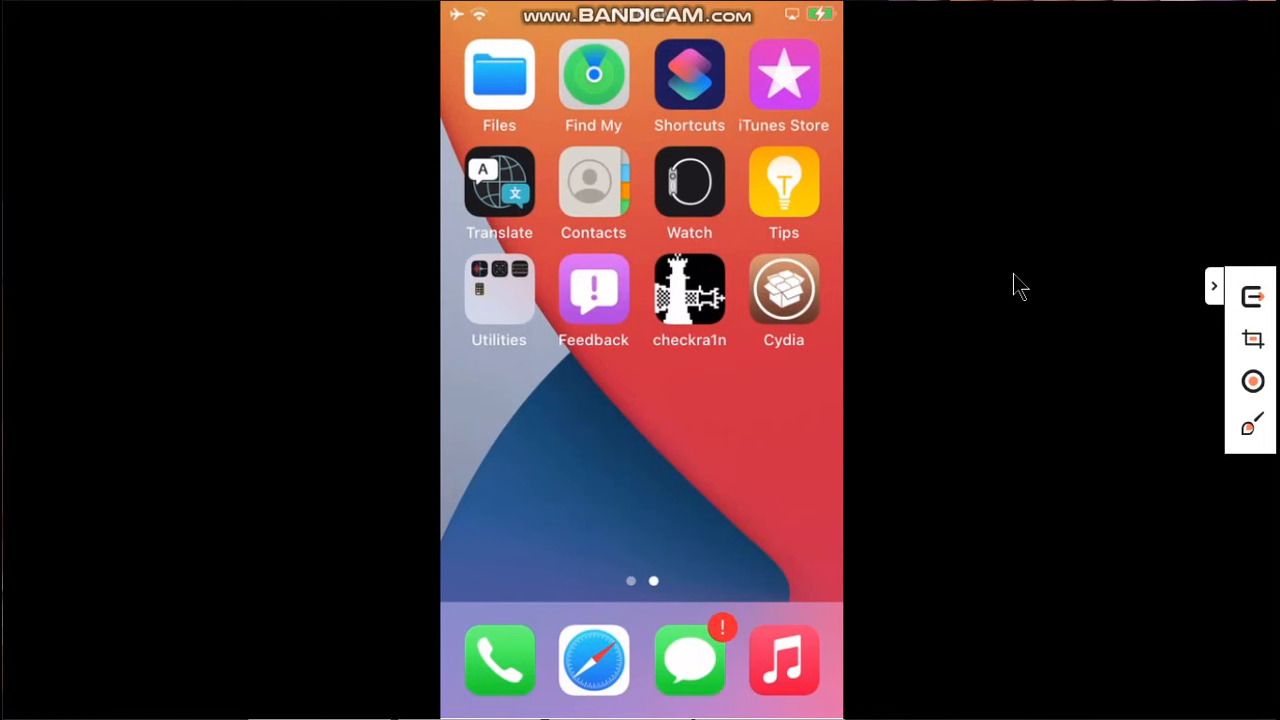
left_click(783, 290)
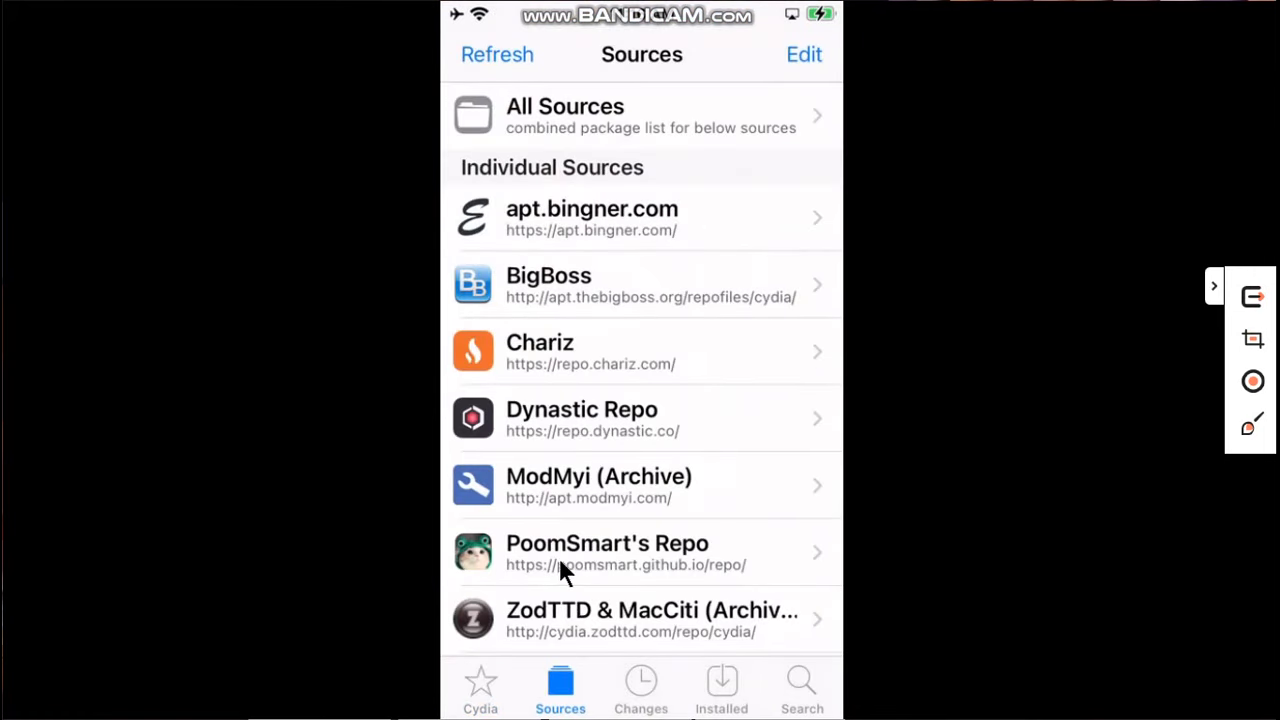
mouse_move(695, 568)
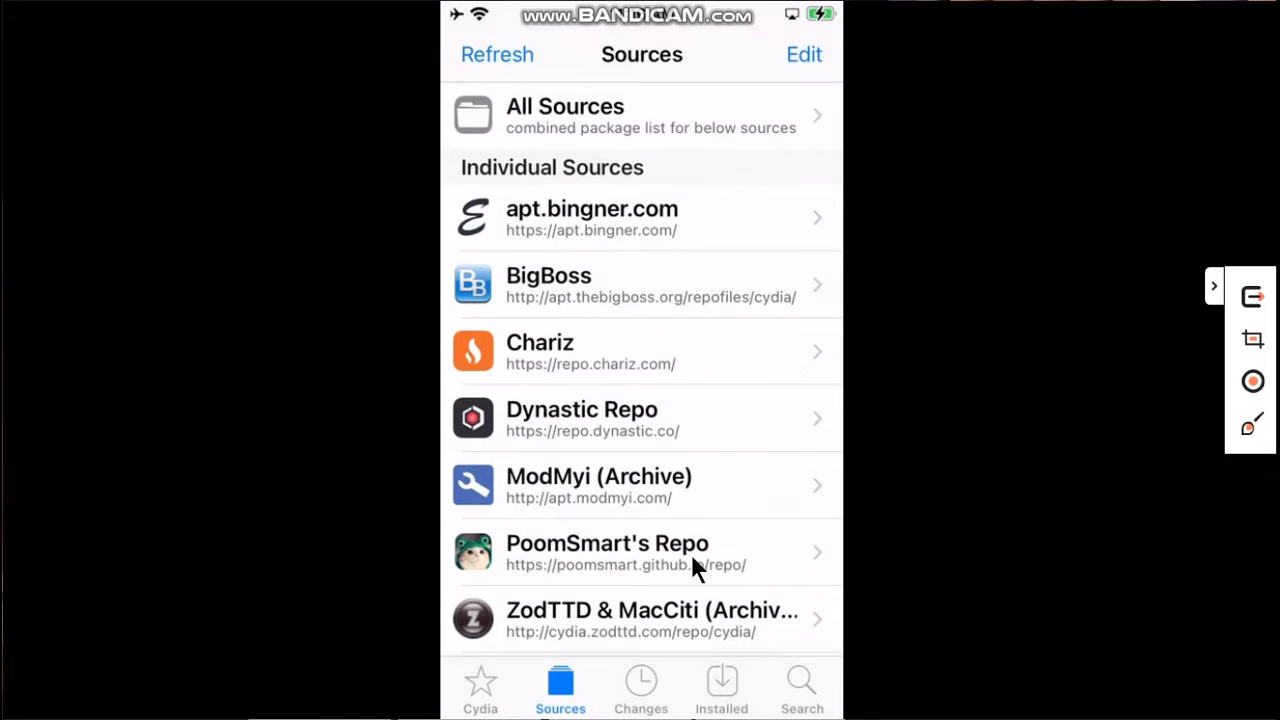
left_click(804, 54)
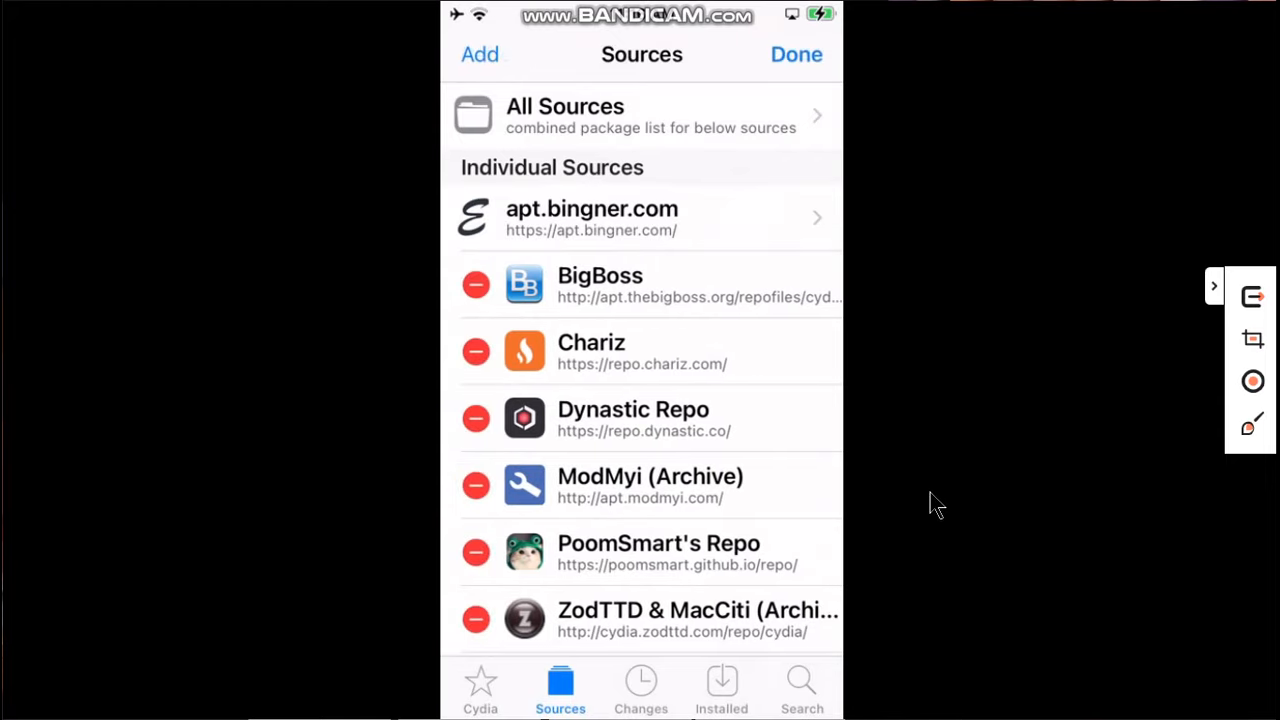
left_click(479, 54)
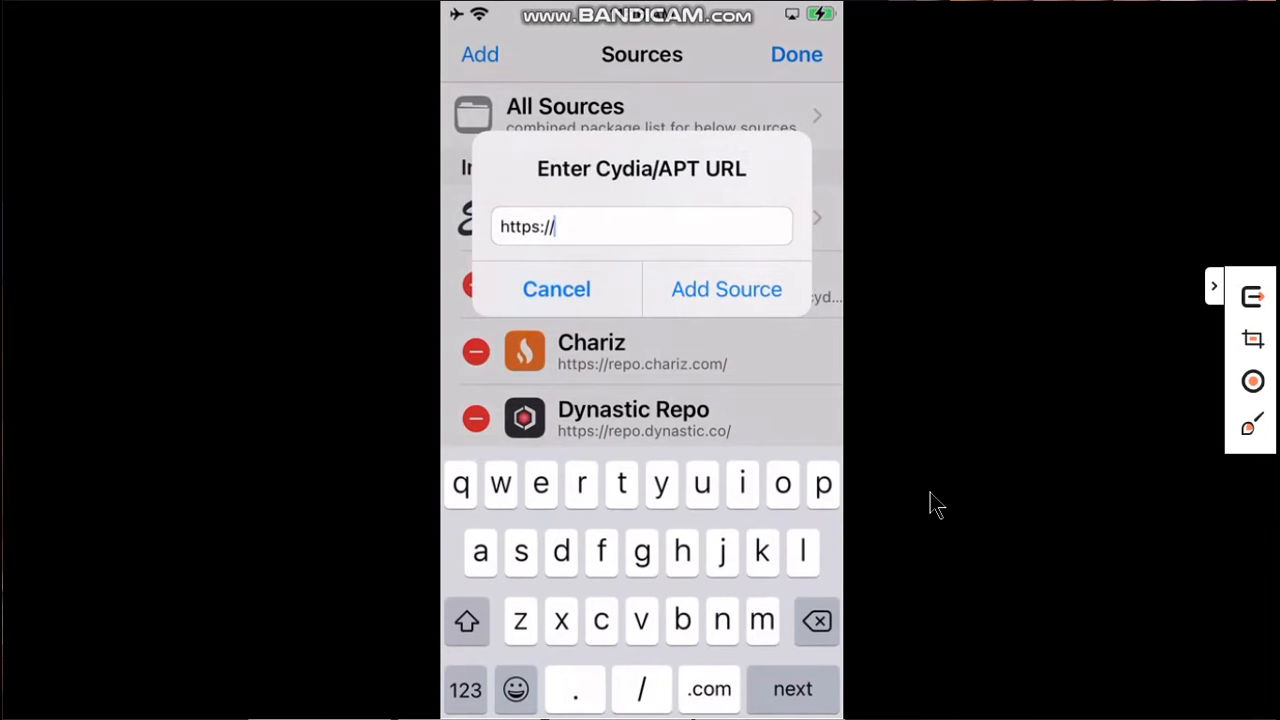
left_click(556, 289)
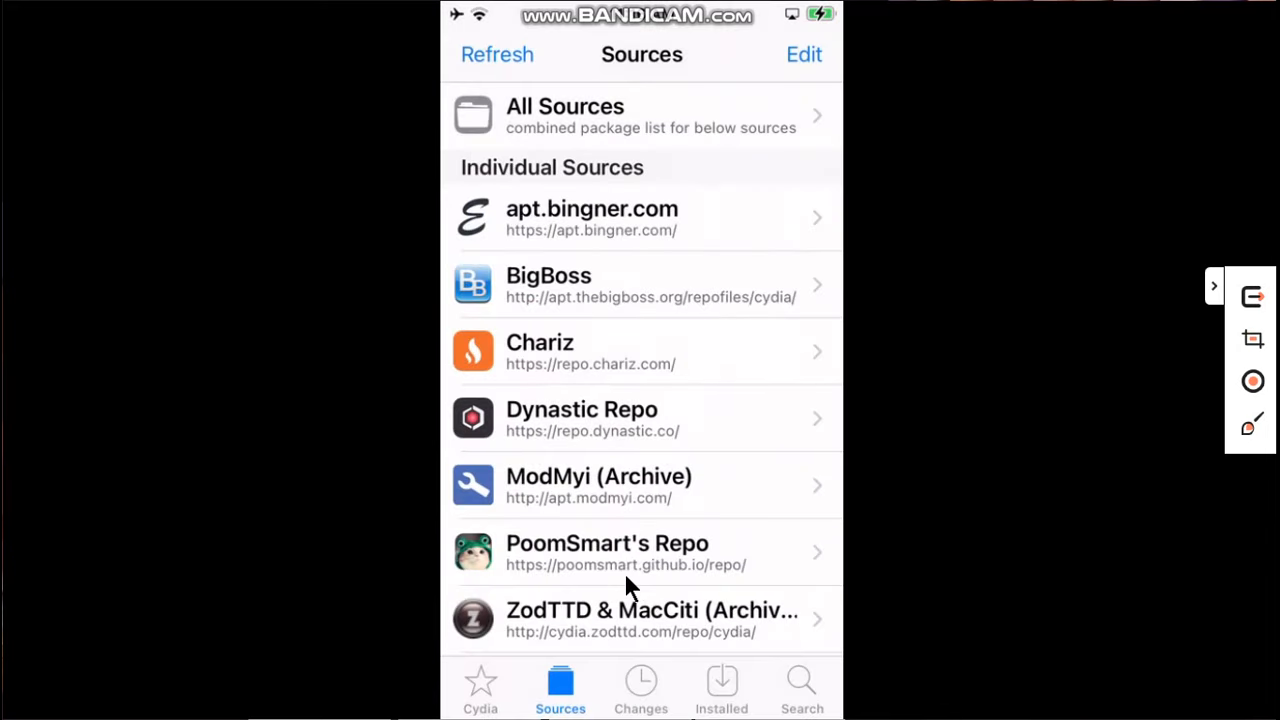
mouse_move(697, 583)
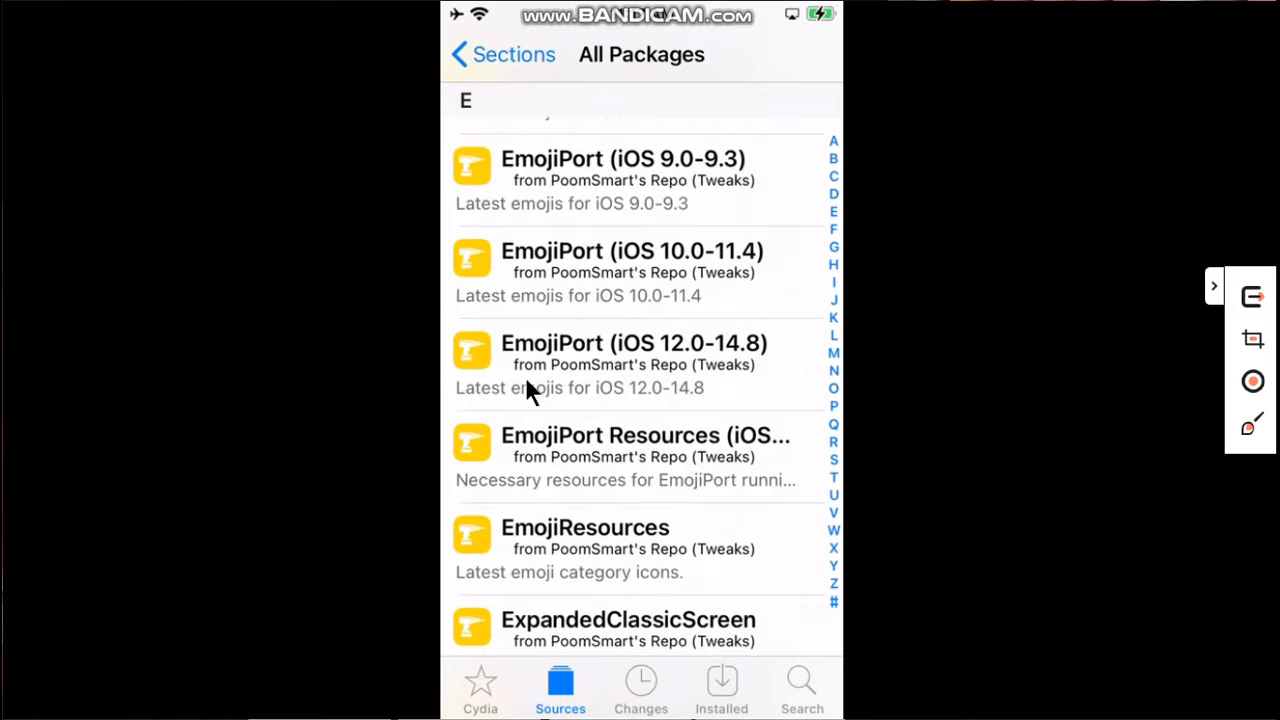
mouse_move(710, 368)
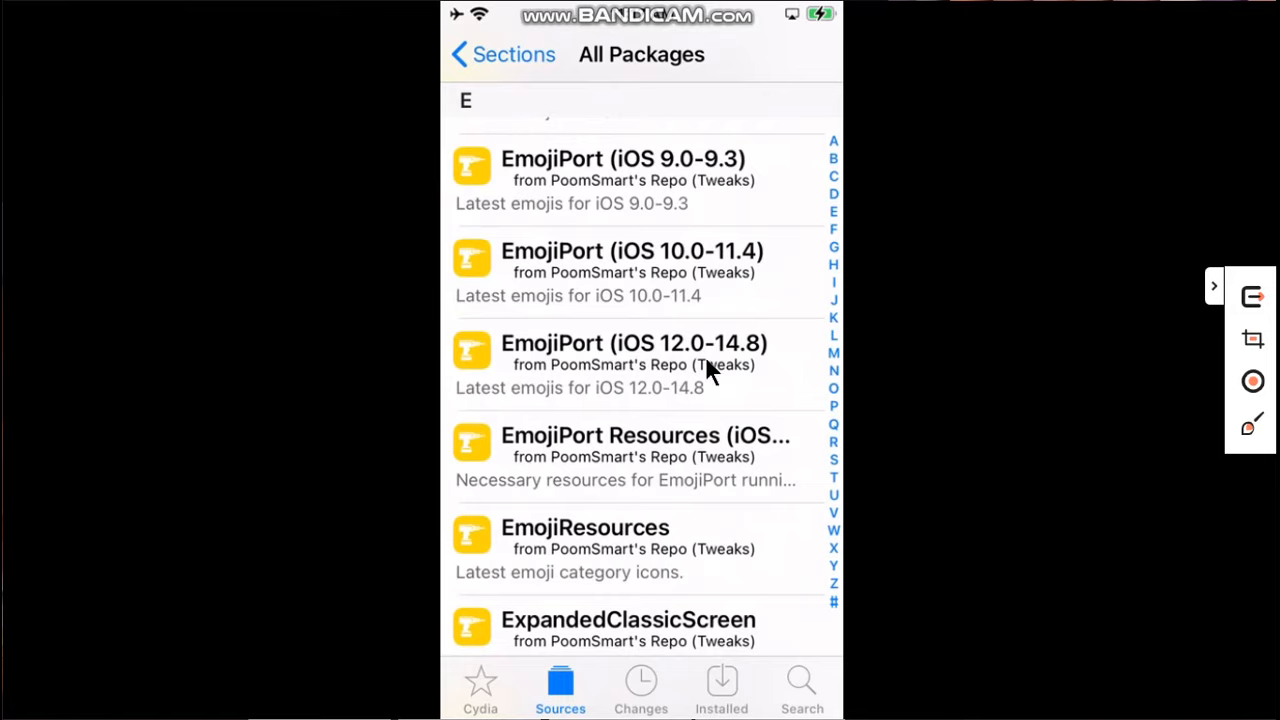
mouse_move(925, 365)
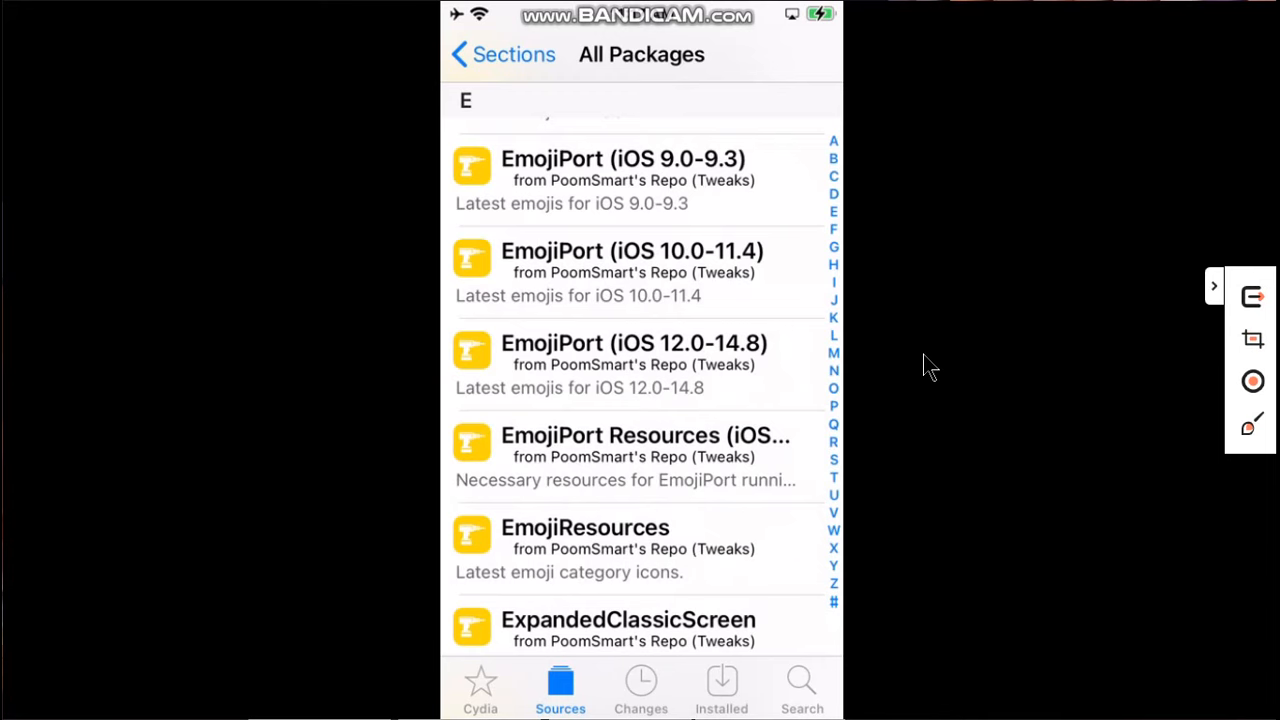
Install EmojiPort (iOS 12.0-14.8) and restart SpringBoard
left_click(634, 343)
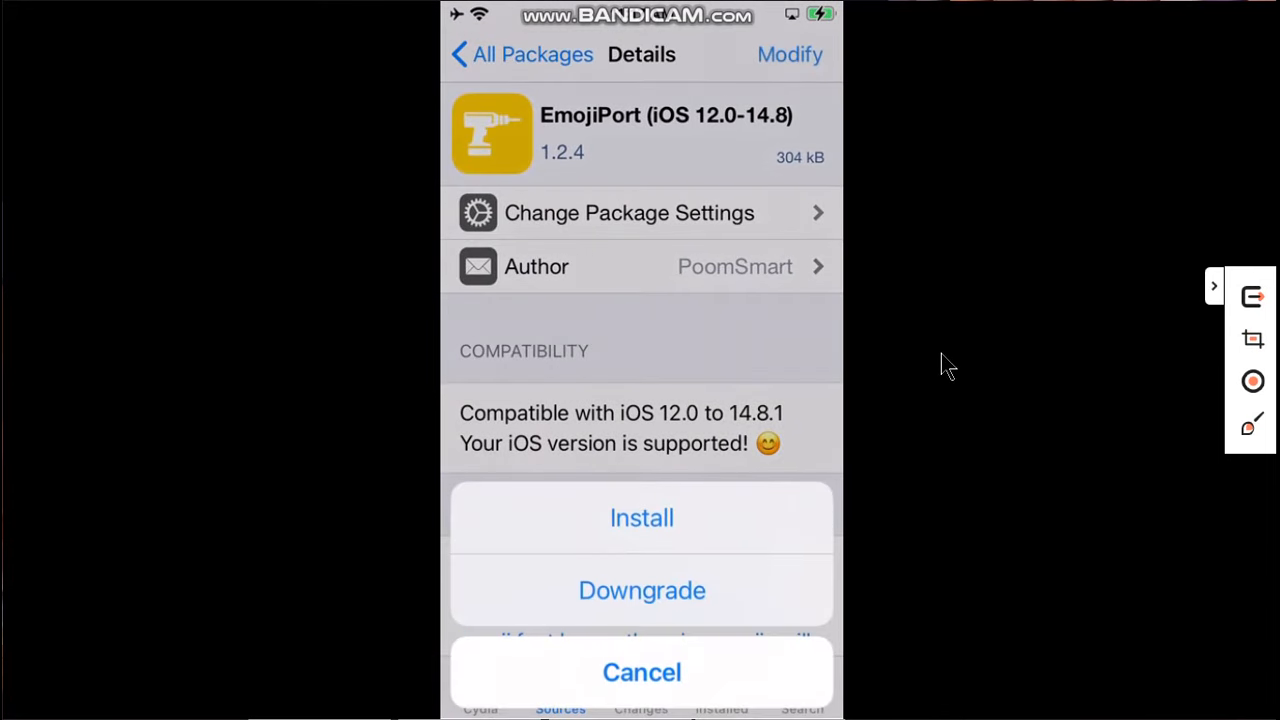
left_click(641, 517)
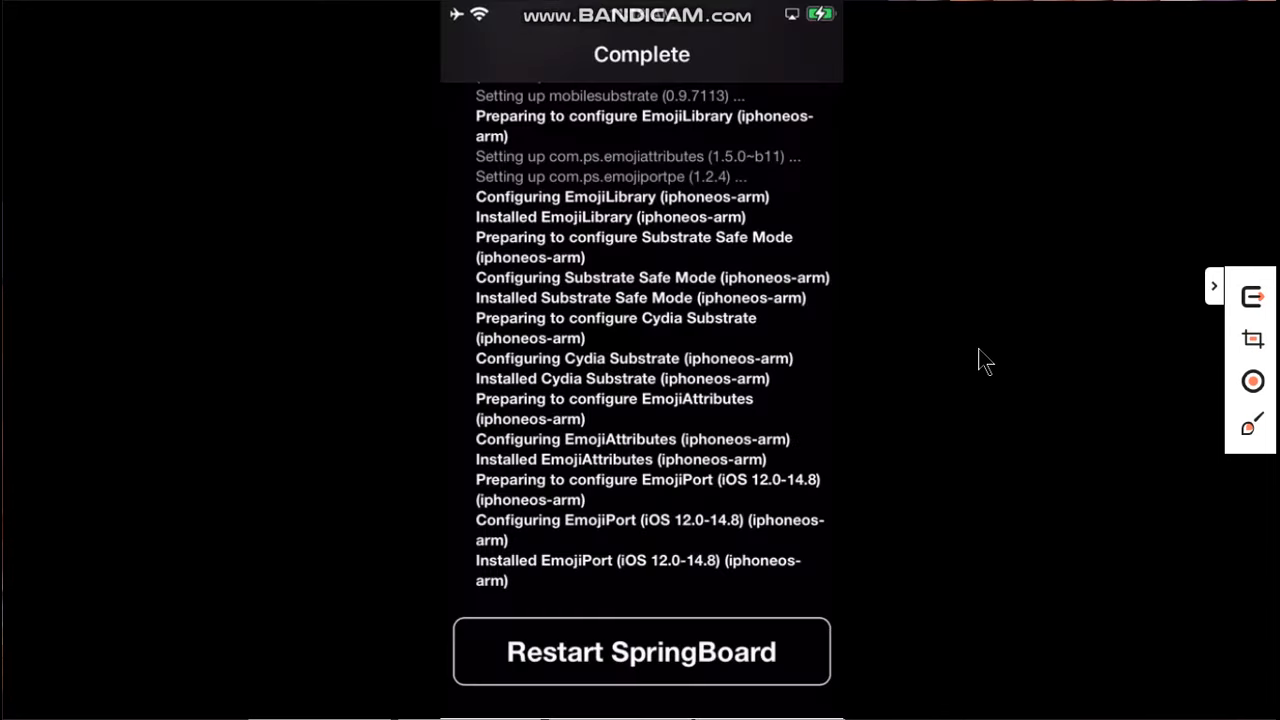
left_click(640, 651)
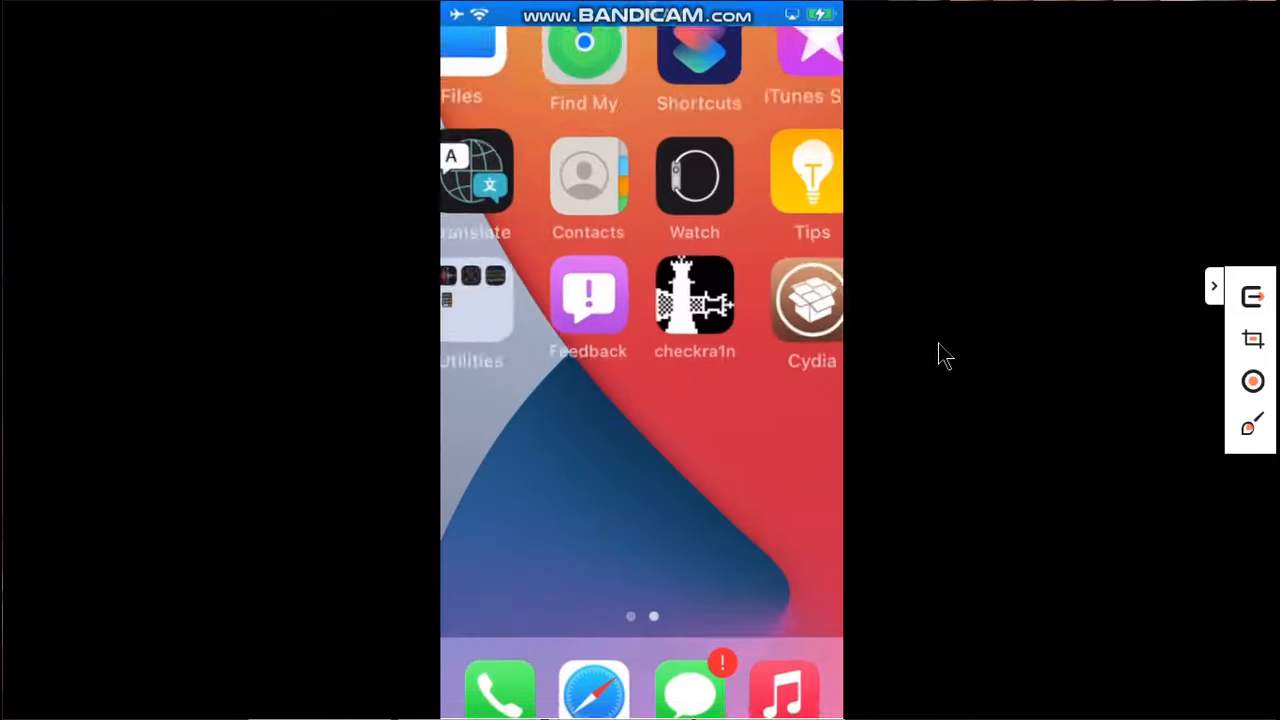
Reopen Cydia and select the Emoji iOS 15.4 (EFM) package for install
left_click(811, 300)
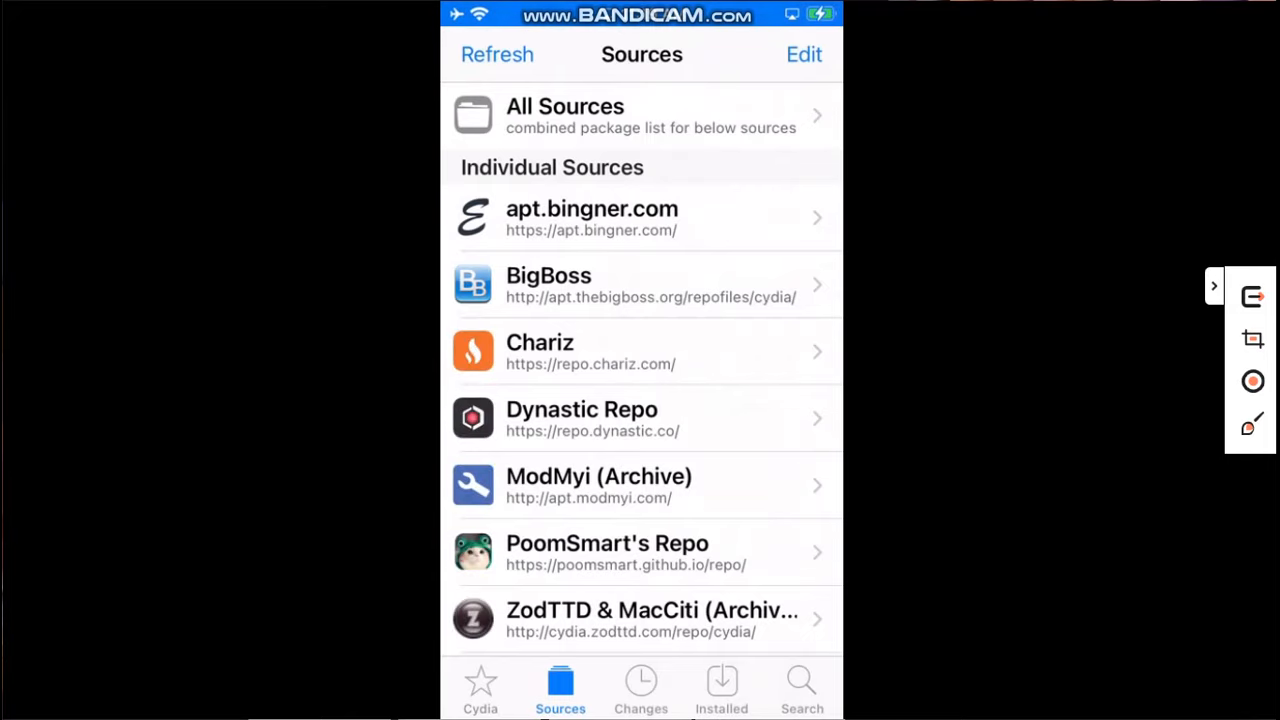
mouse_move(752, 580)
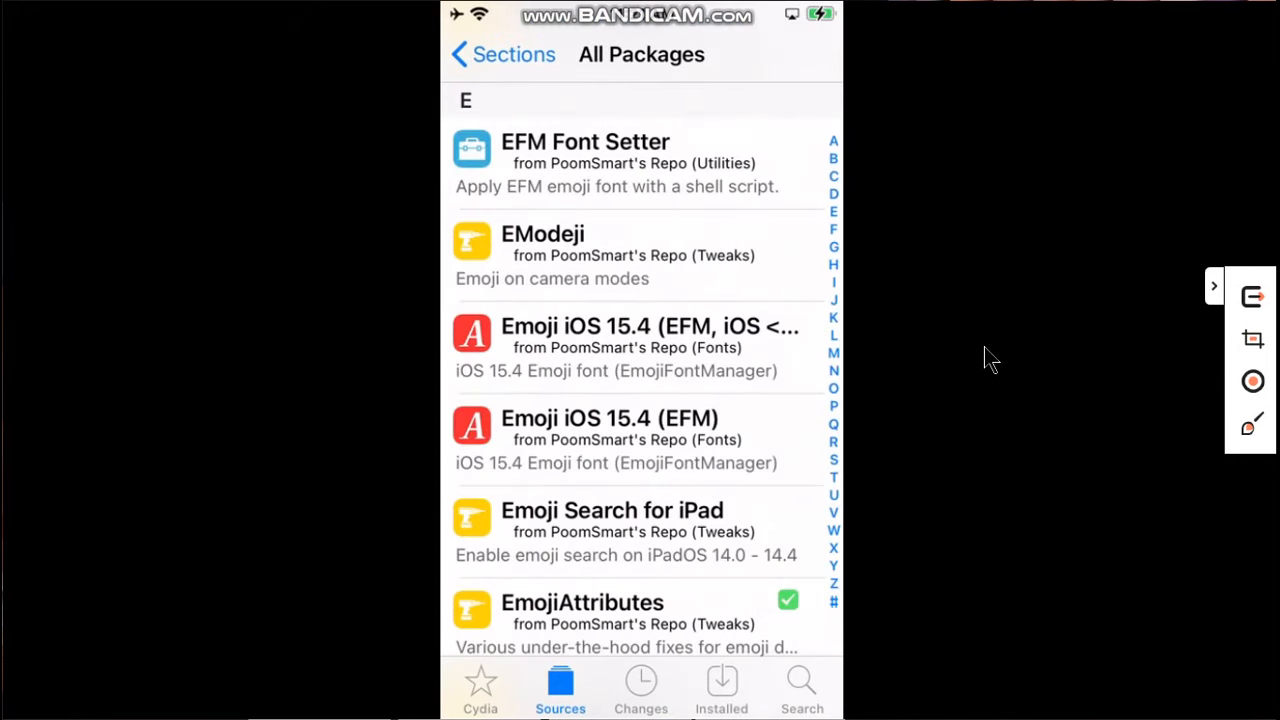
mouse_move(505, 465)
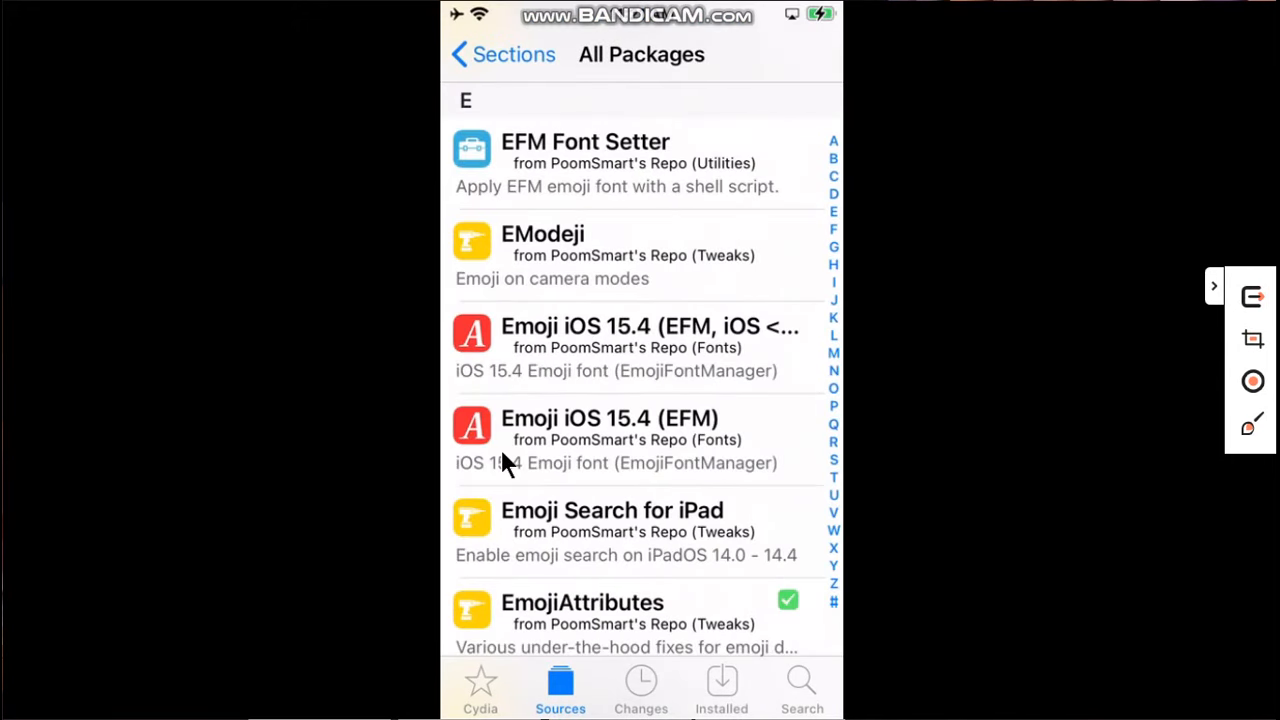
mouse_move(640, 435)
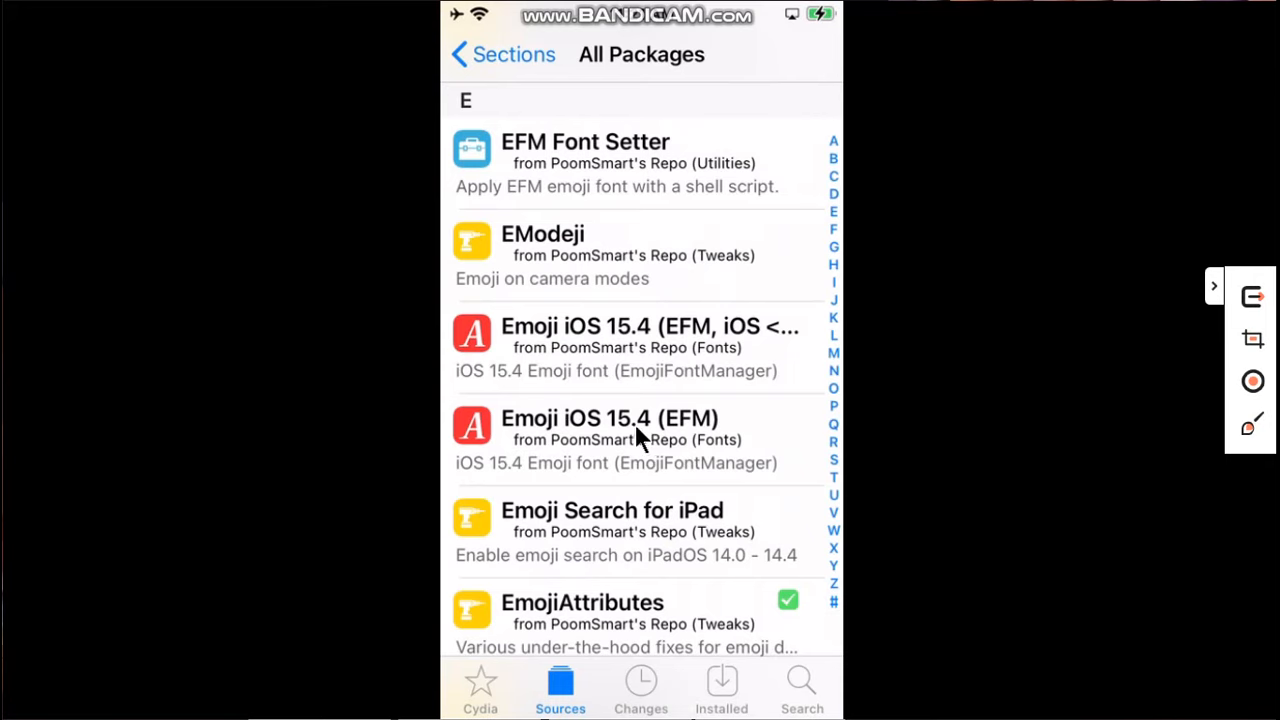
left_click(610, 418)
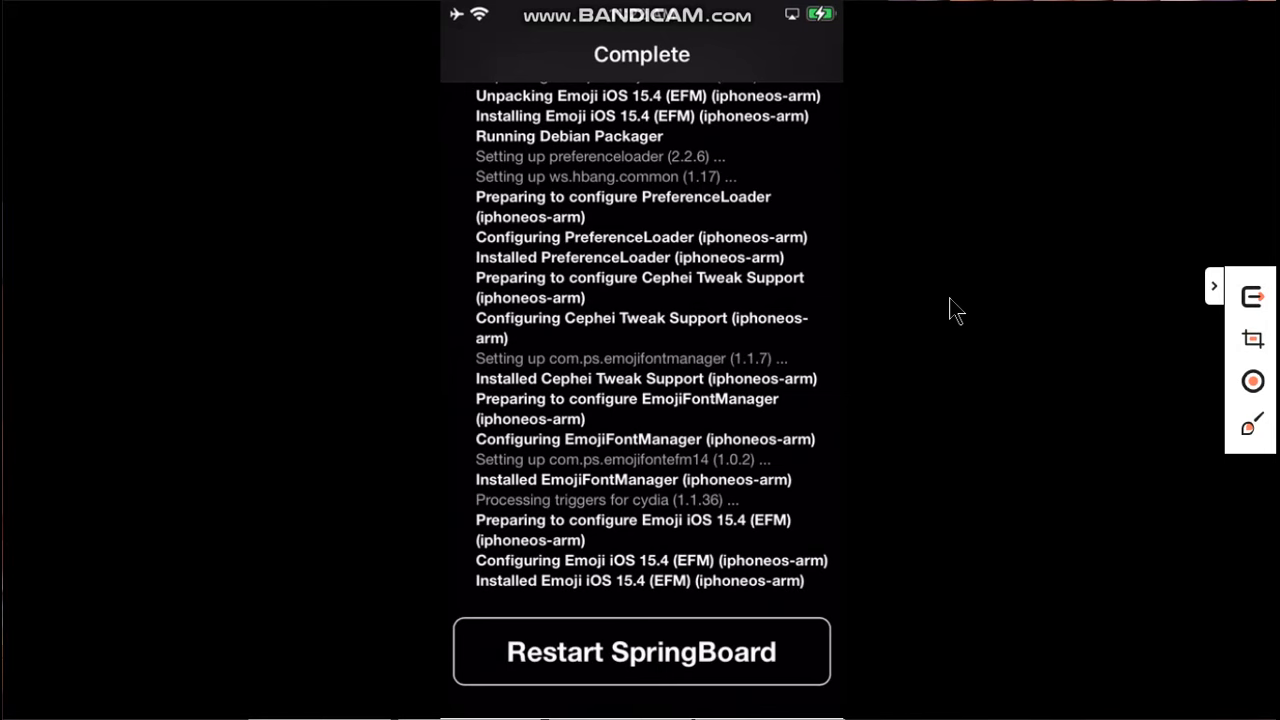
Restart SpringBoard, then open EmojiFontManager from the bottom of Settings
left_click(641, 651)
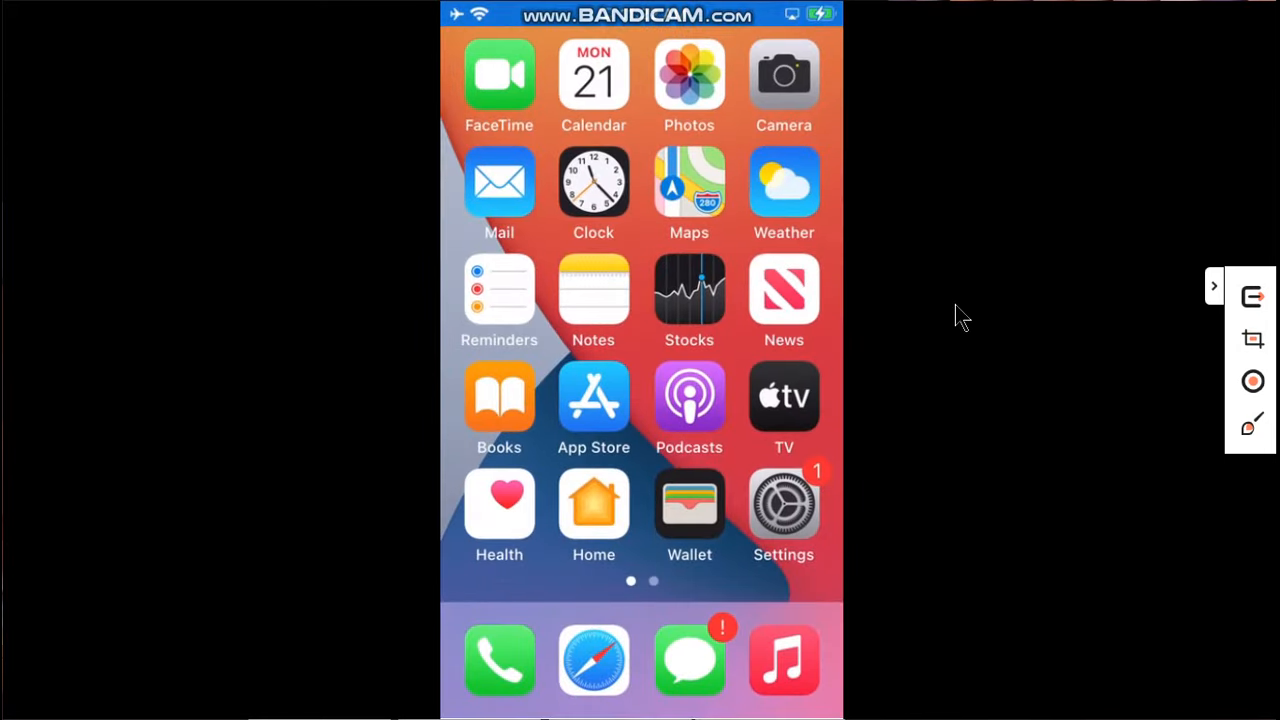
left_click(783, 503)
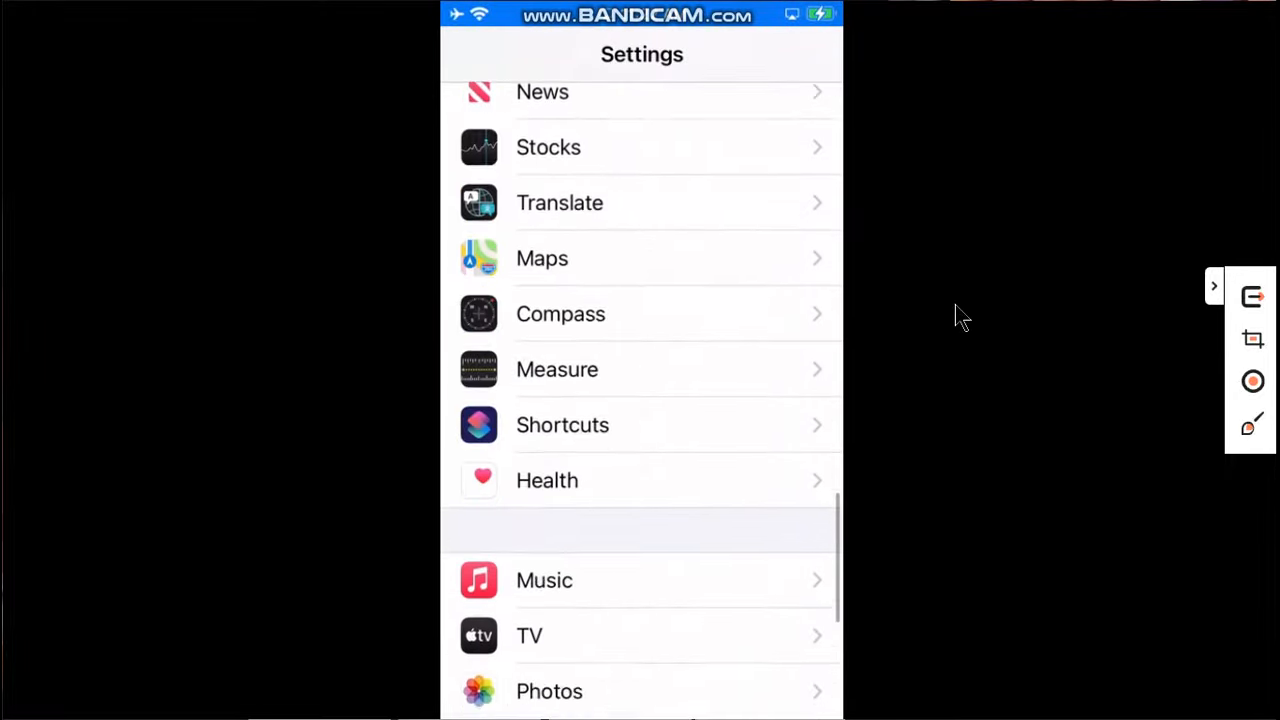
scroll("down", 3)
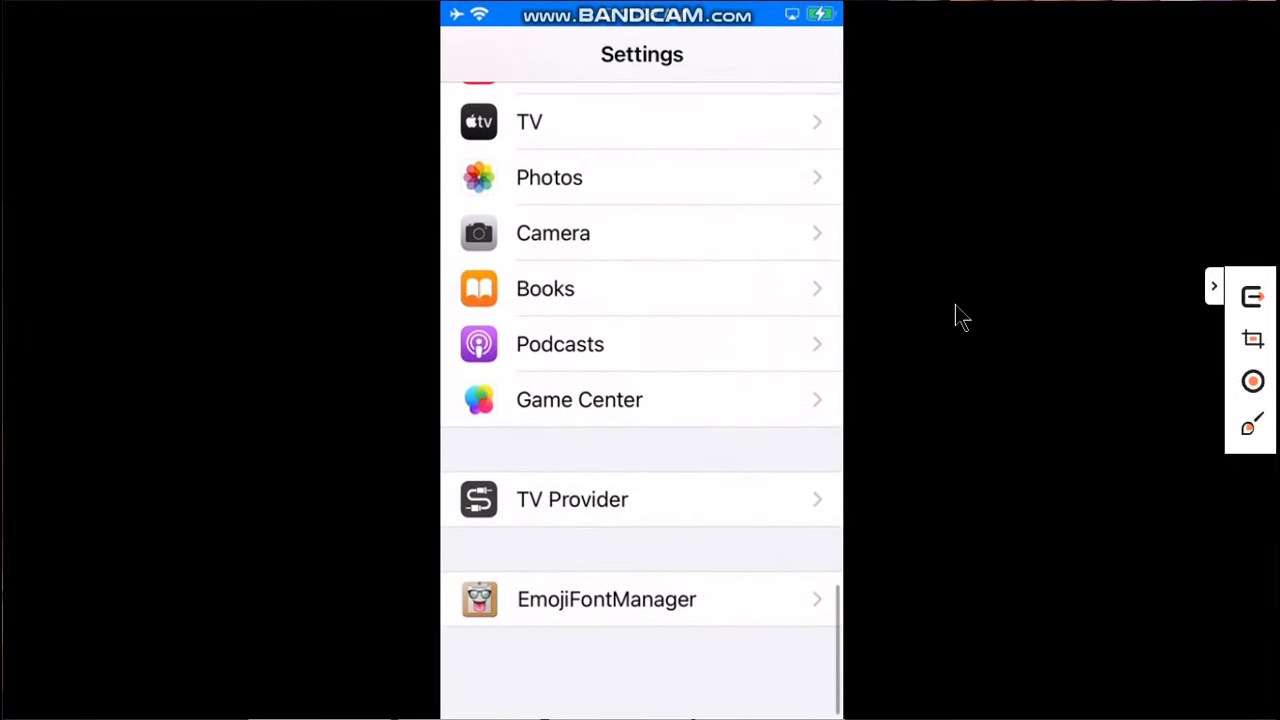
left_click(606, 599)
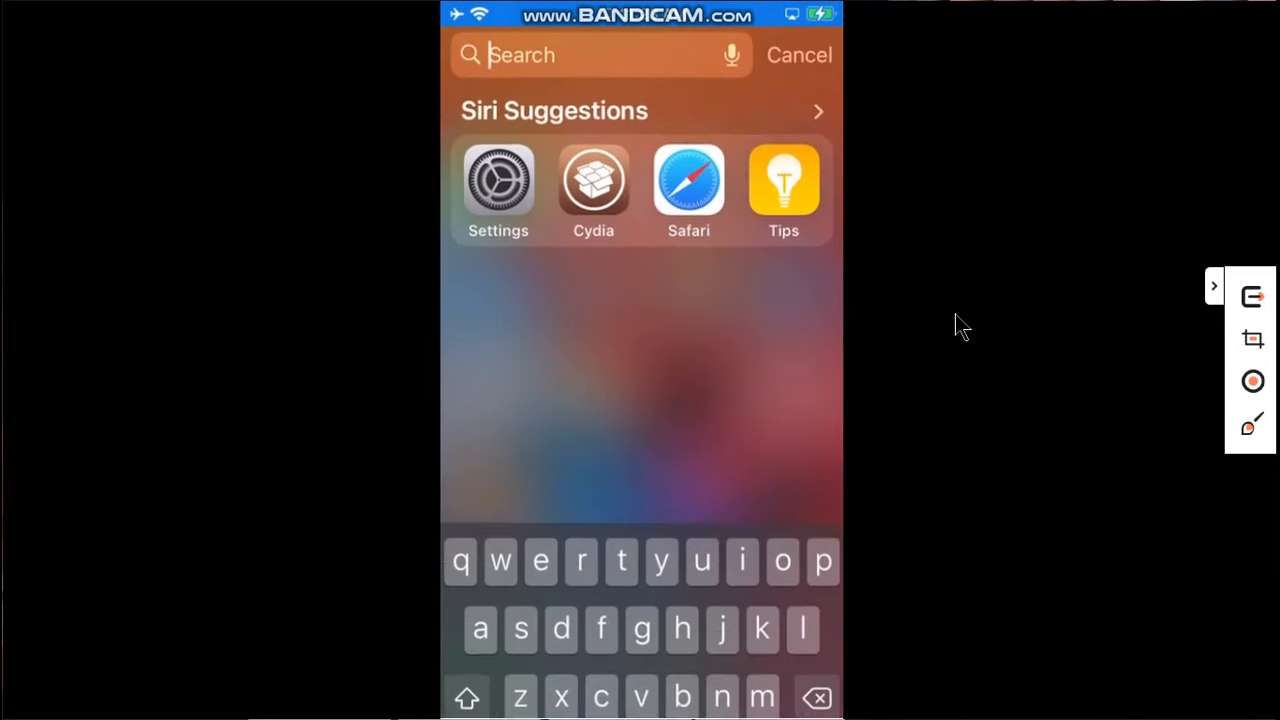
Switch the Spotlight keyboard to emoji to view the new Smileys & People
left_click(546, 692)
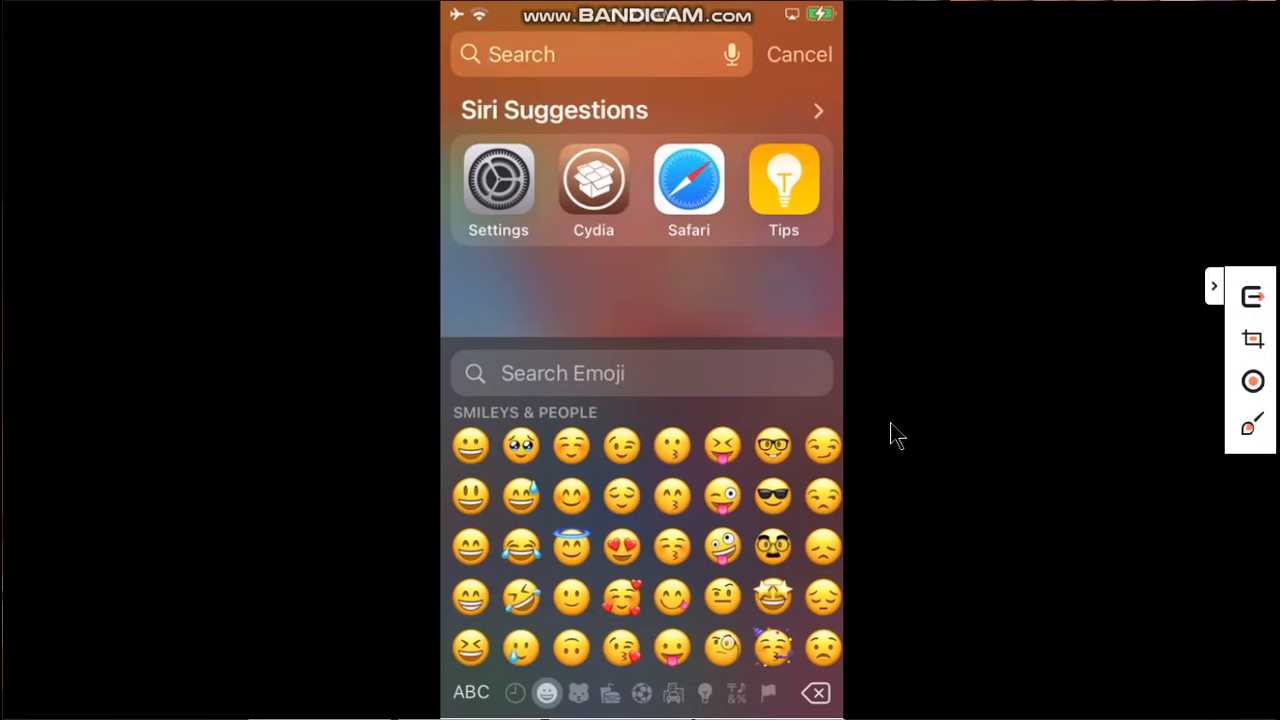
mouse_move(543, 497)
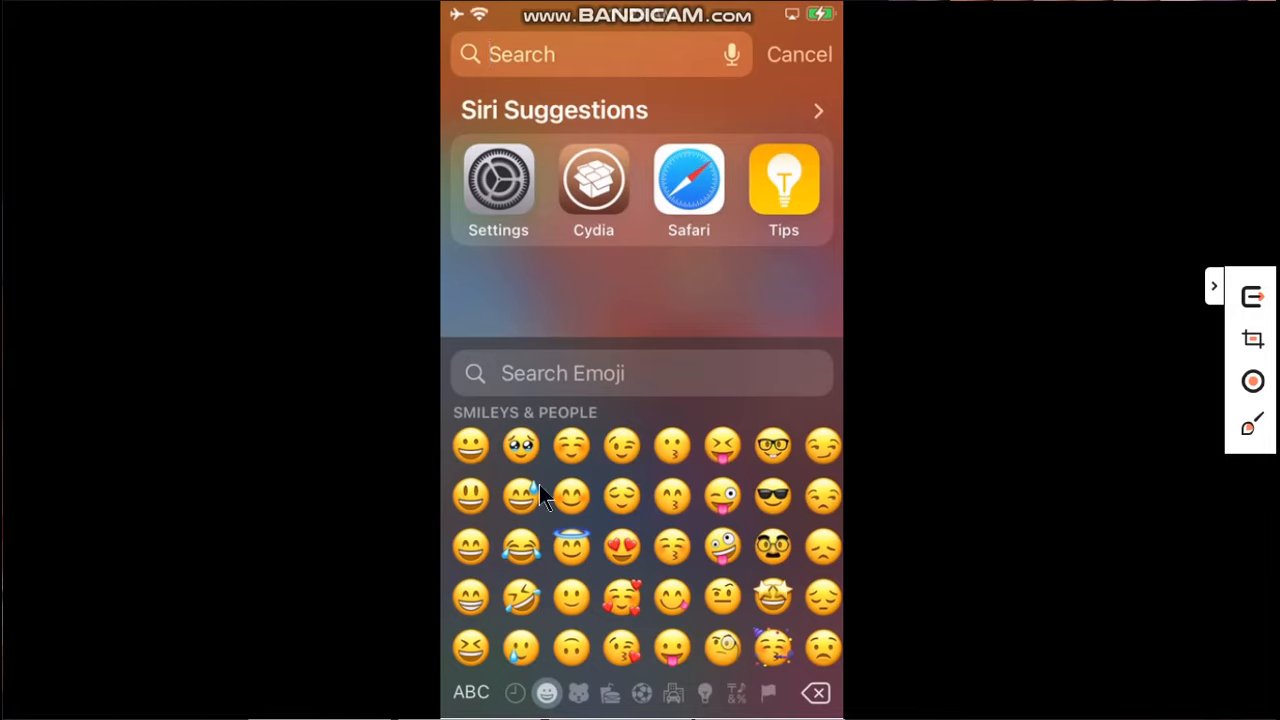